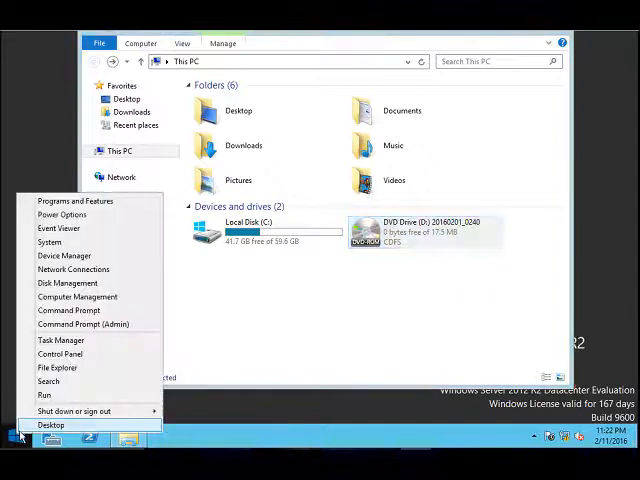
pyautogui.moveTo(44, 394)
pyautogui.write('eventvwr')
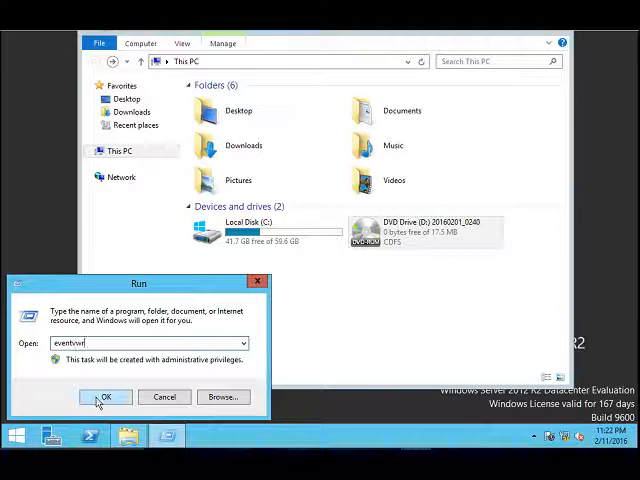
# Step: Start Event Viewer via the Run command eventvwr
pyautogui.click(108, 396)
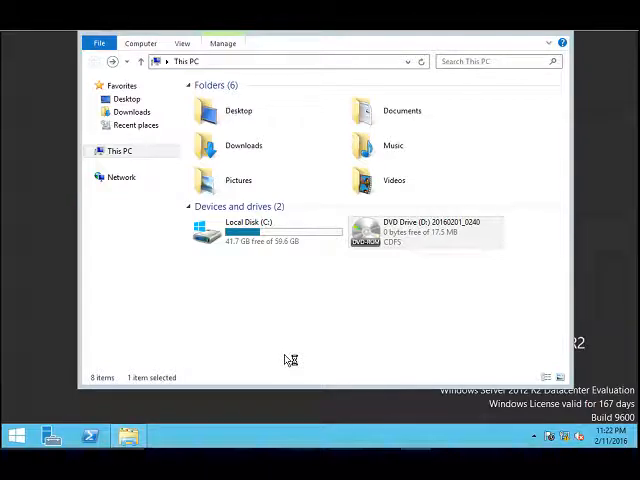
pyautogui.moveTo(286, 360)
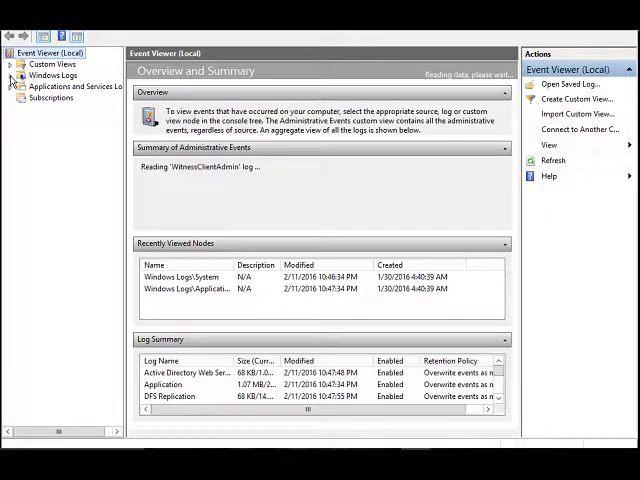
# Step: Select the System log under Windows Logs and show its first event's details
pyautogui.click(10, 76)
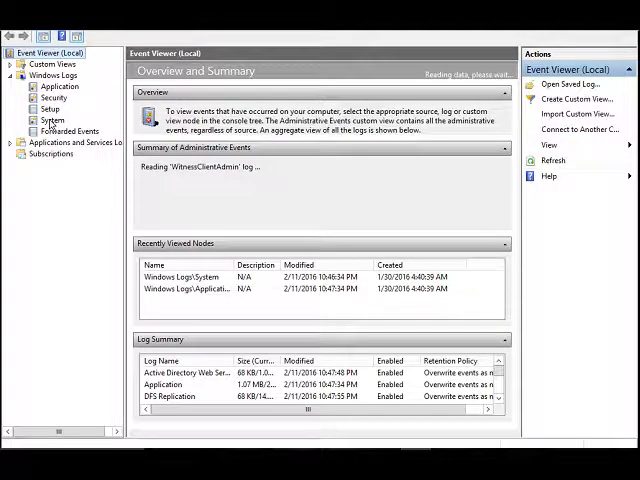
pyautogui.click(52, 120)
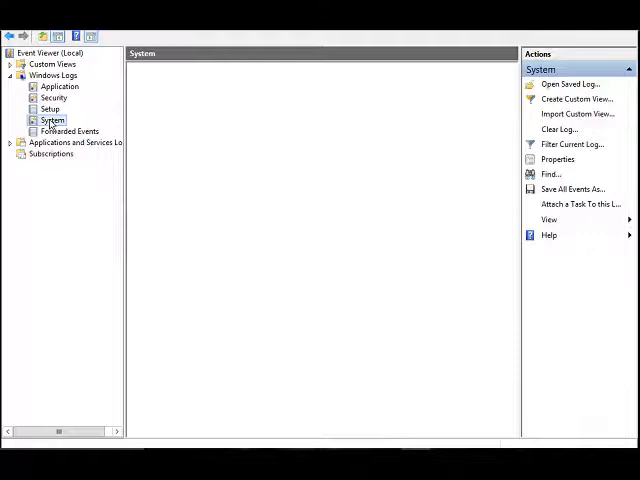
pyautogui.click(52, 120)
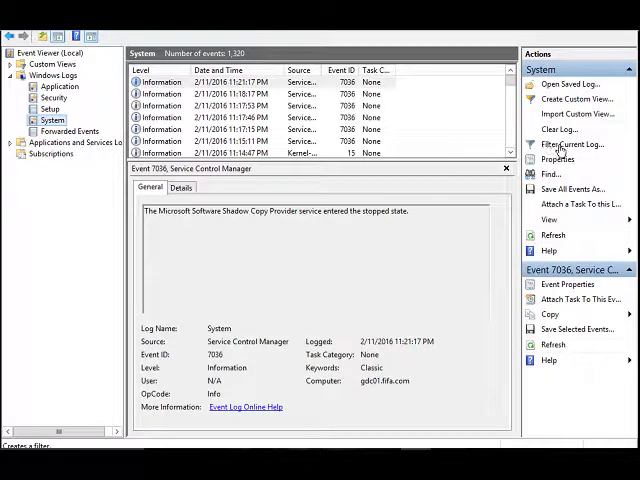
# Step: Filter the current log to Event ID 6008 via Filter Current Log
pyautogui.click(572, 144)
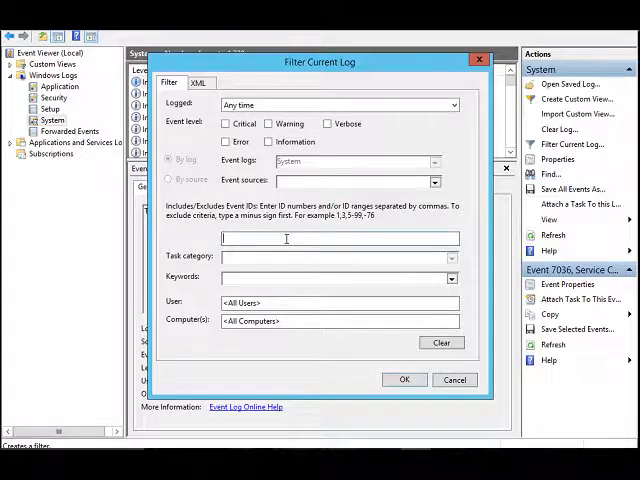
pyautogui.write('6008')
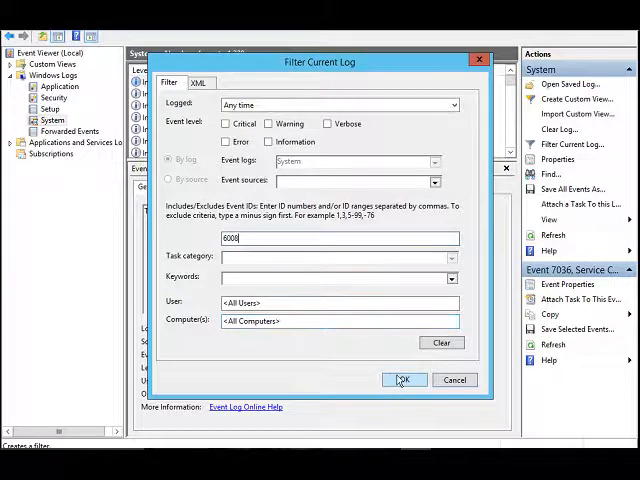
pyautogui.click(404, 380)
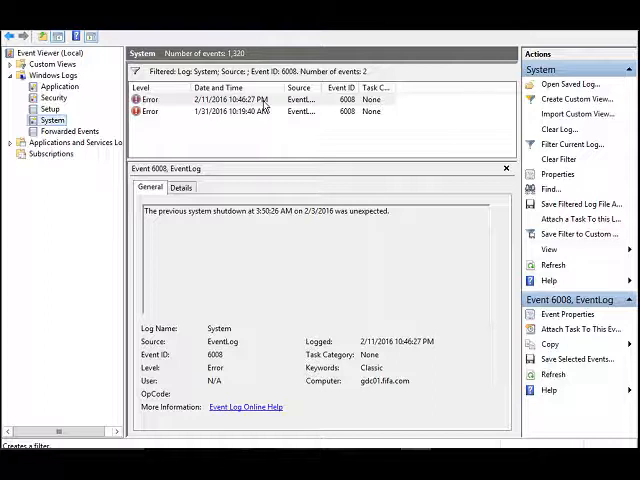
pyautogui.moveTo(252, 220)
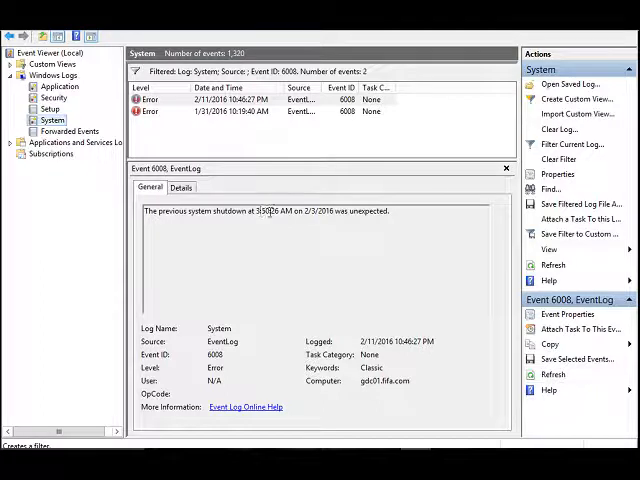
# Step: Select the shutdown date text in the top 6008 error event's General description
pyautogui.doubleClick(318, 212)
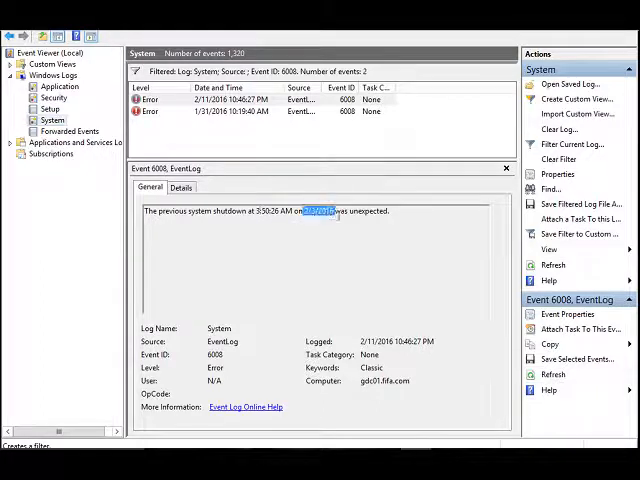